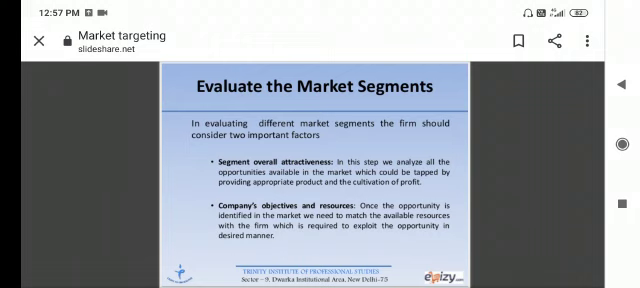
{"action": "scroll", "scroll_direction": "left", "scroll_amount": 3}
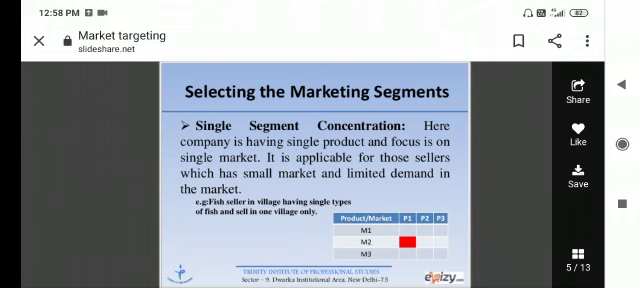
{"action": "scroll", "scroll_direction": "left", "scroll_amount": 3}
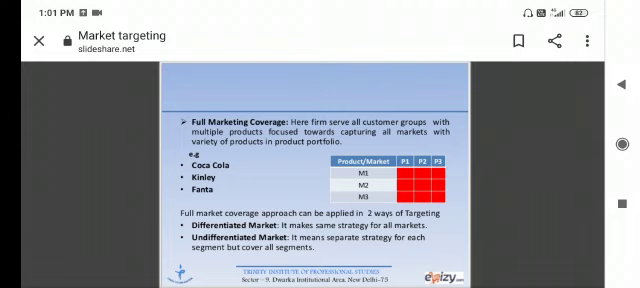
{"action": "scroll", "scroll_direction": "left", "scroll_amount": 3}
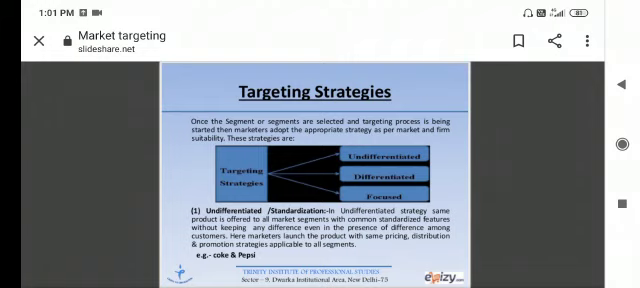
{"action": "scroll", "scroll_direction": "left", "scroll_amount": 3}
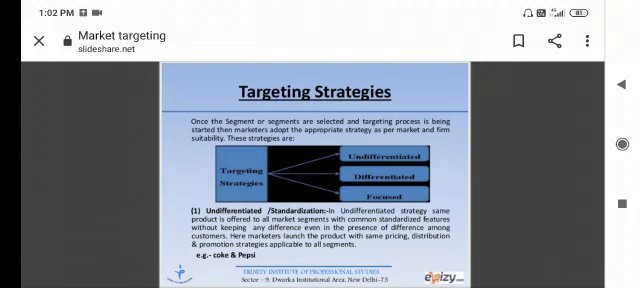
{"action": "scroll", "scroll_direction": "down", "scroll_amount": 3}
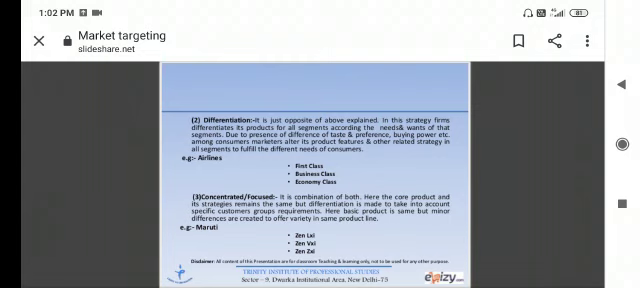